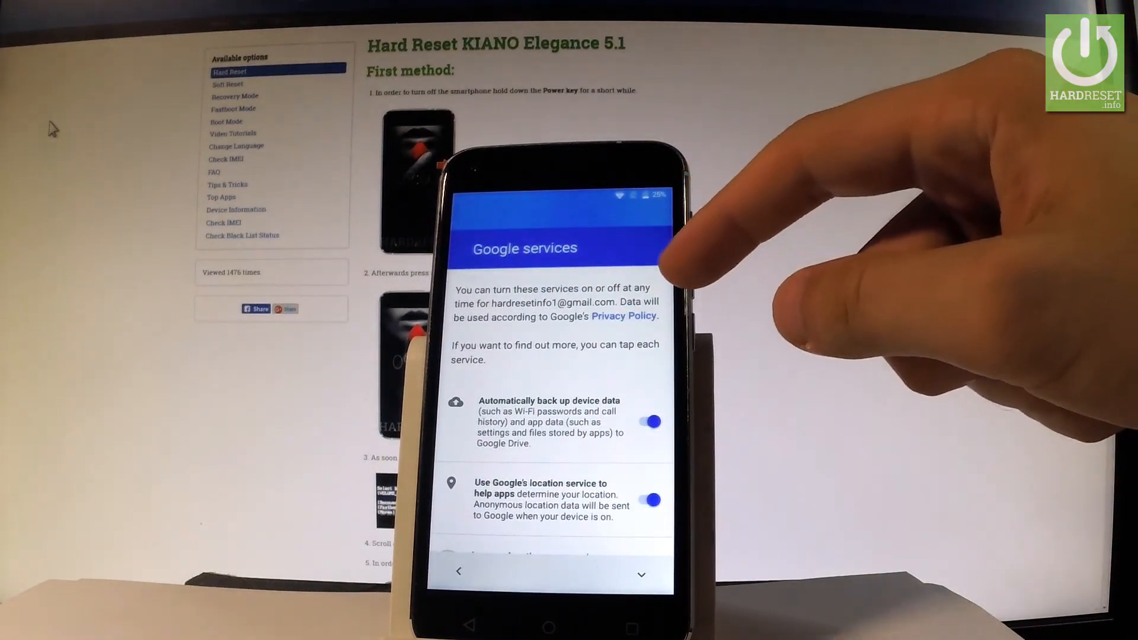
scroll(down, 3)
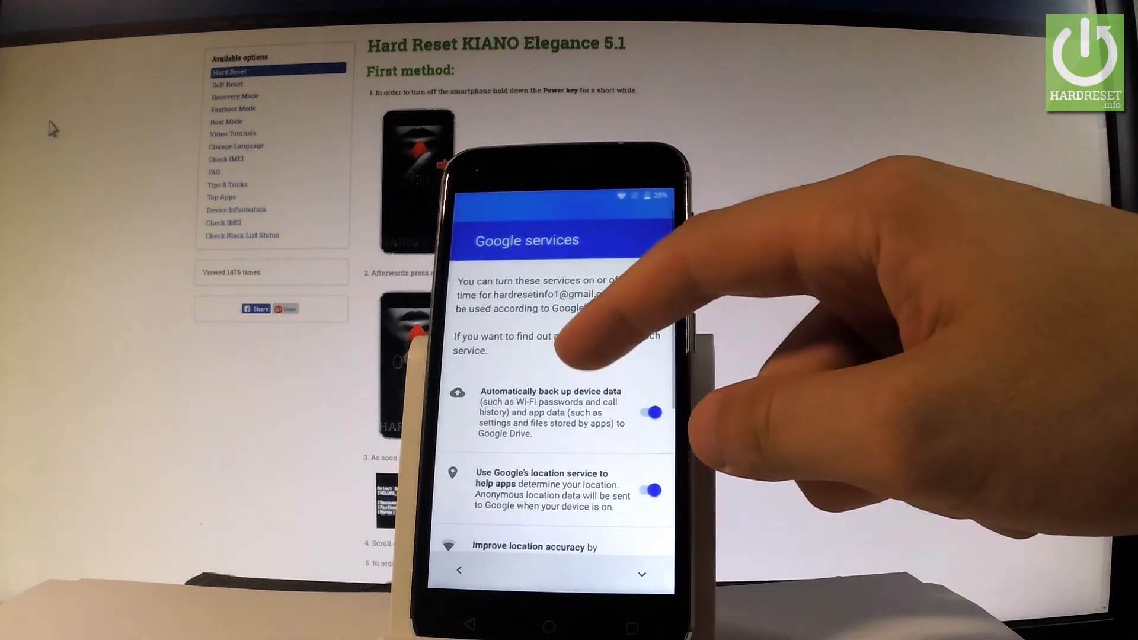